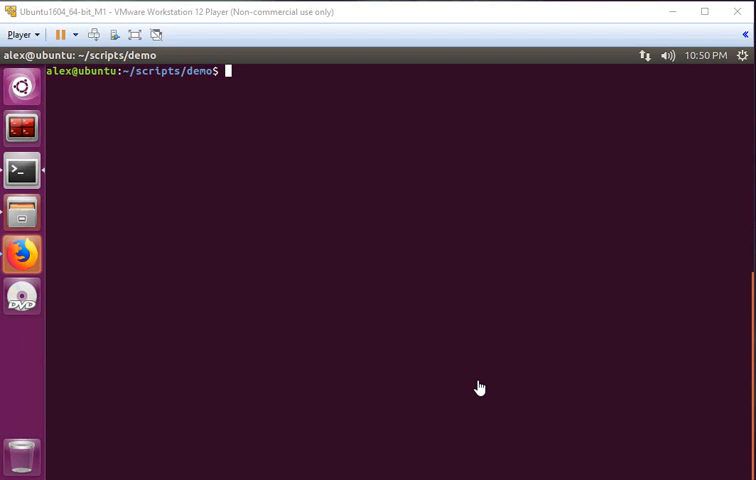
mouse_move(512, 296)
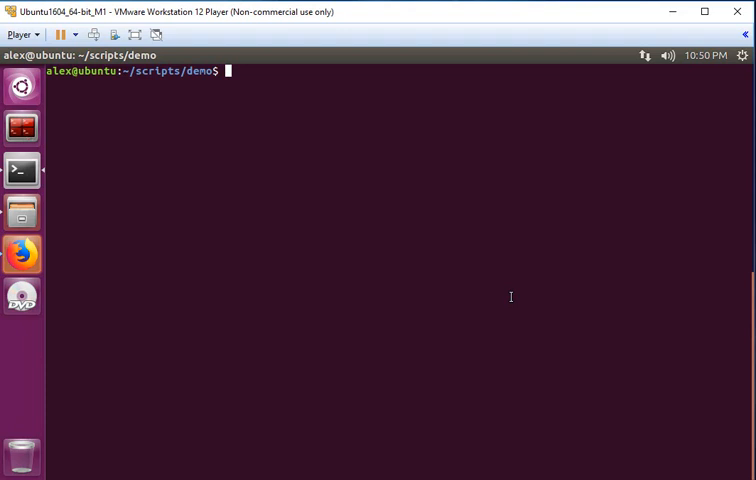
- Launch nodejs ./nodeJS_SimpleServer.js & as a background job and clear the screen
text(vim)
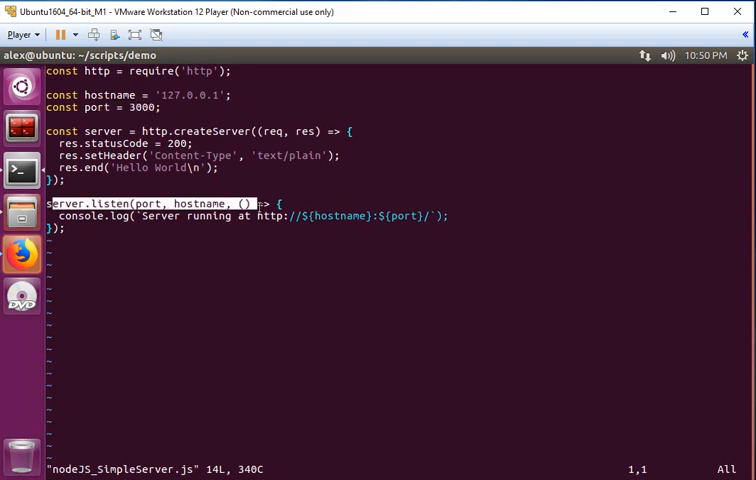
click(244, 362)
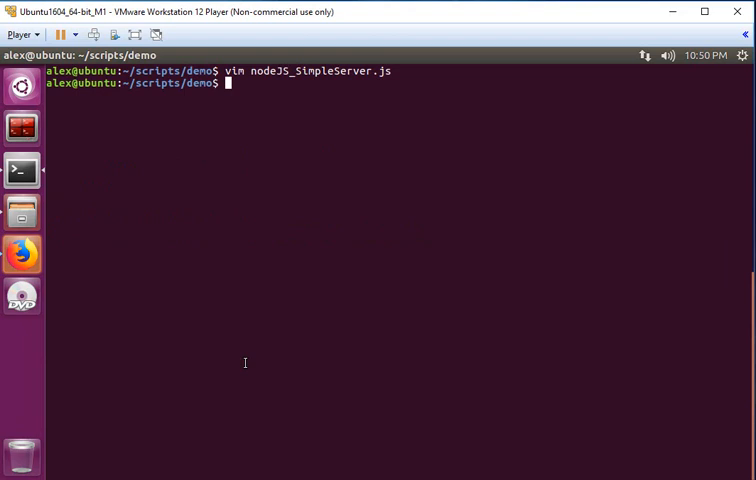
text(nodejs ./nodeJS_SimpleServer.js)
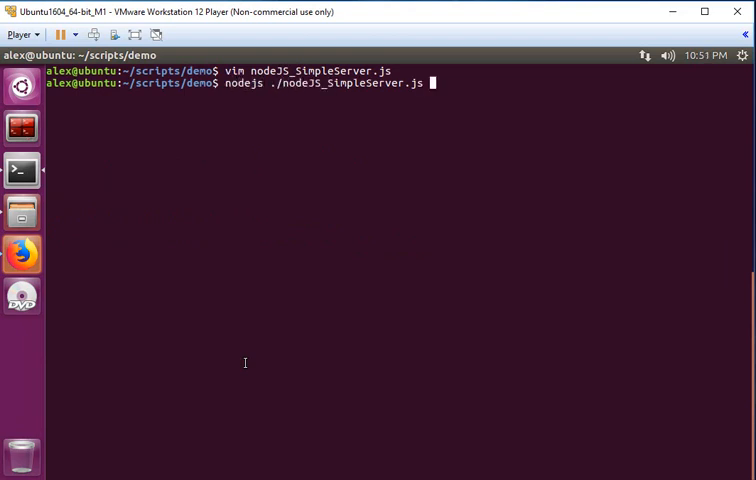
text(&)
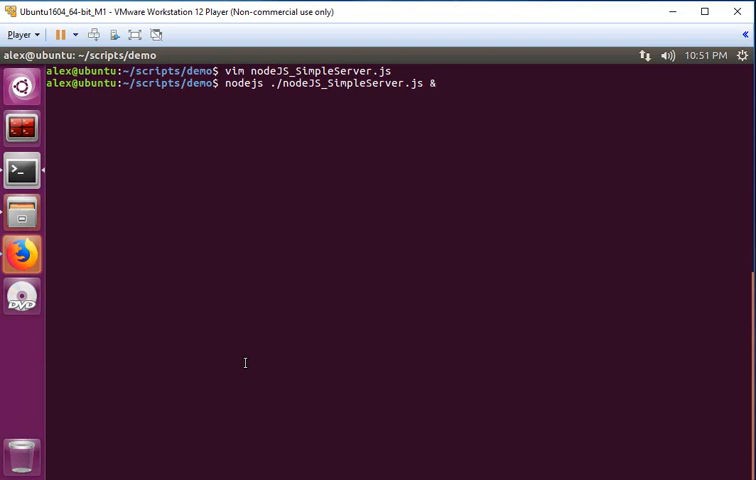
key(Return)
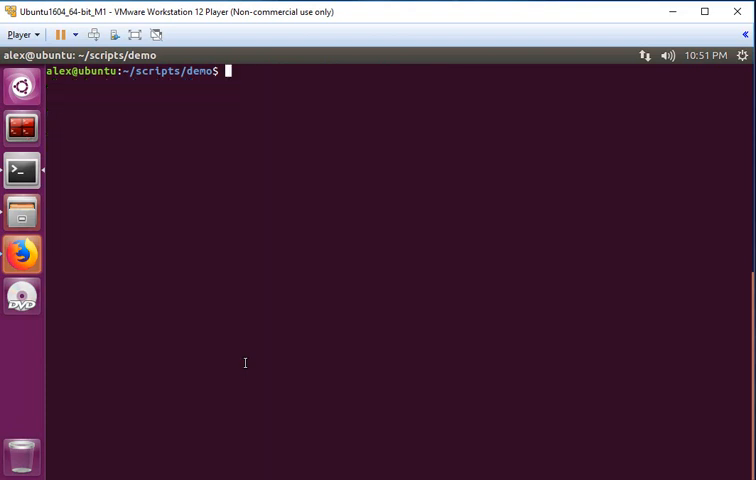
mouse_move(20, 256)
text(sudo ss -lptn 'sport = :)
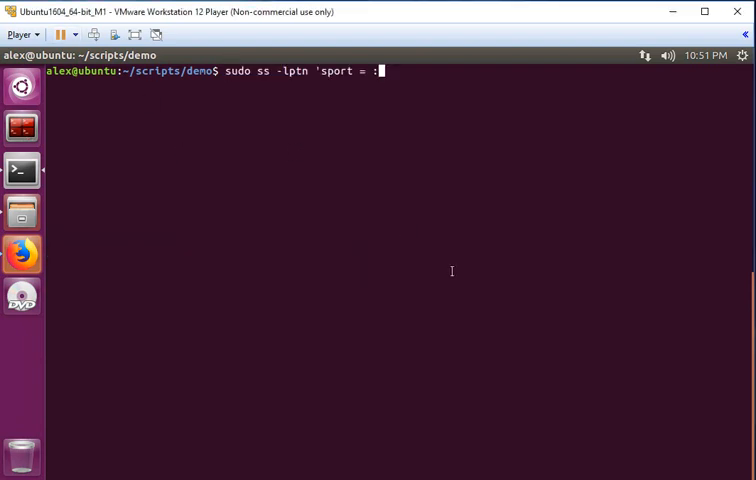
- Run sudo ss -lptn checks for ports 3000, 3001 and 22, finding nodejs pid 16204 on 127.0.0.1:3000
text(3000')
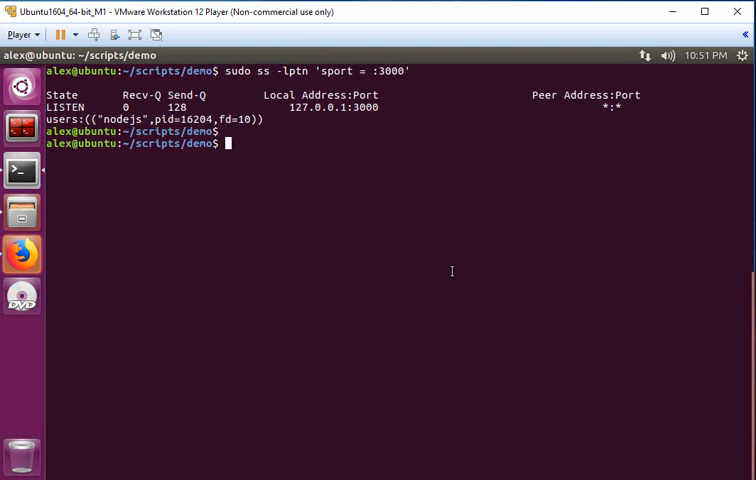
text(sudo ss -lptn 'sport = :3001)
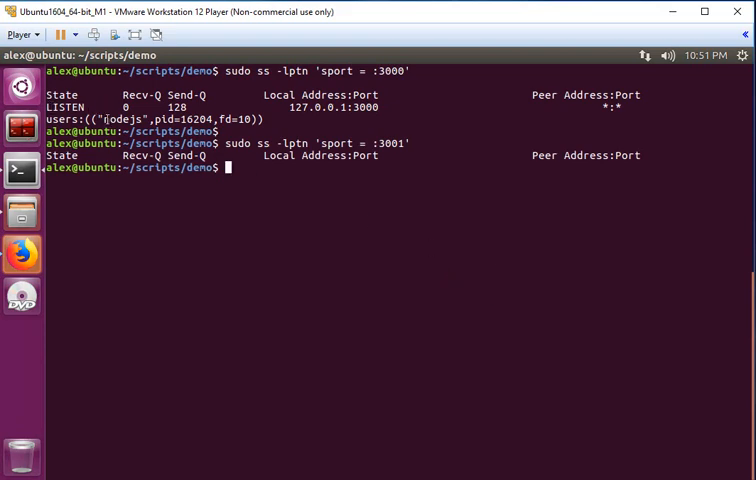
text(sudo ss -lptn 'sport = :3001)
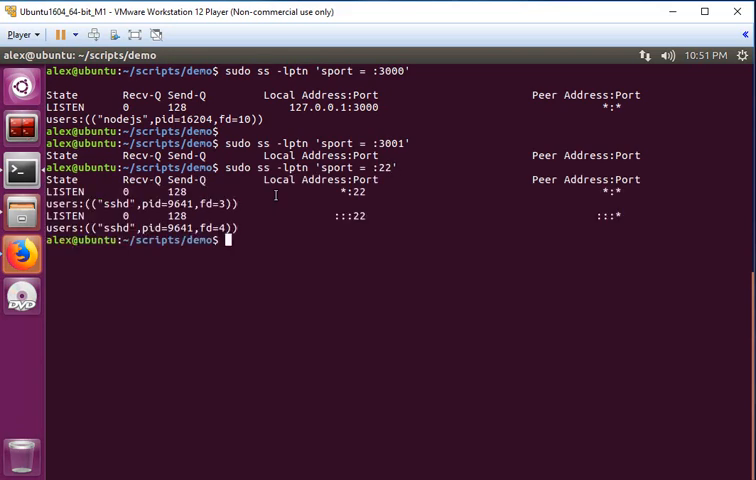
- Clear the terminal screen after the ss port checks
text(clea)
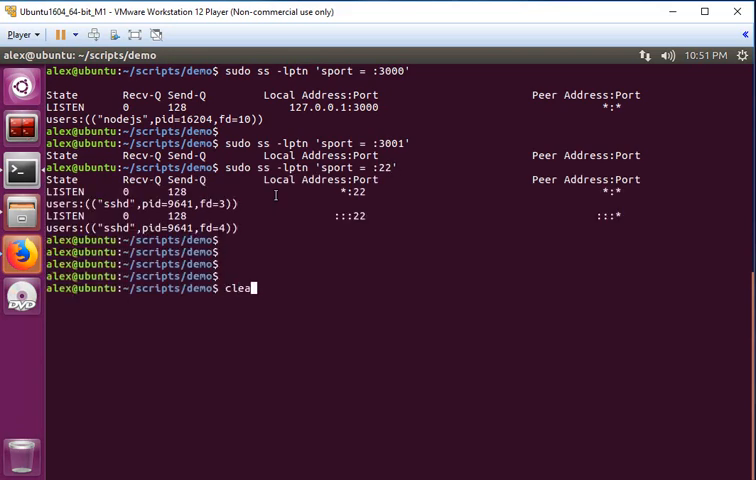
key(Return)
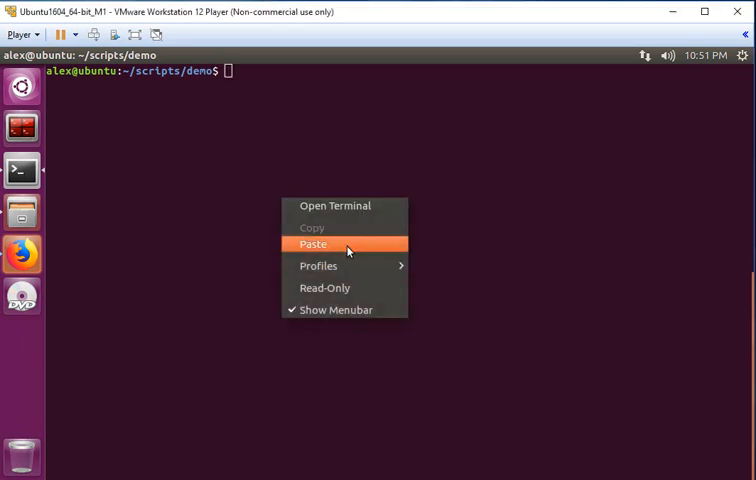
- Run the pasted sudo netstat -nlp | grep for 3000 and 22, confirming nodejs pid 16204 on port 3000
click(312, 244)
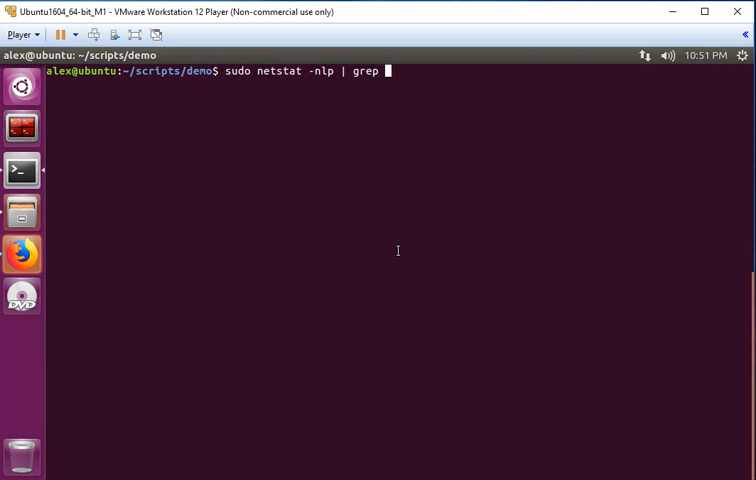
text(3000)
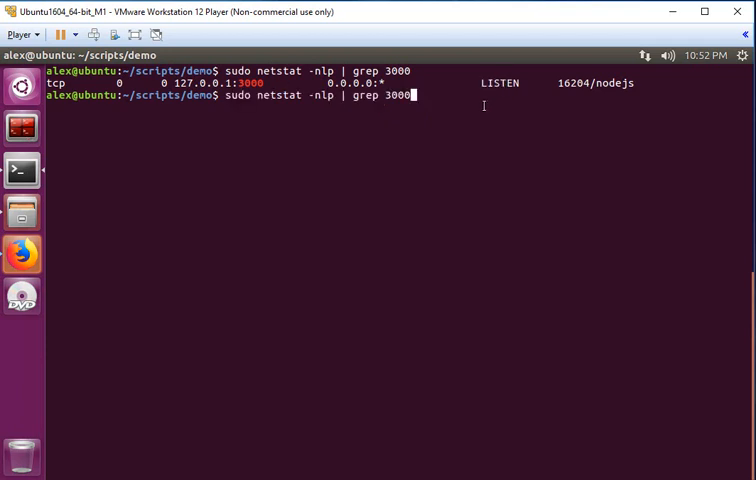
text(22)
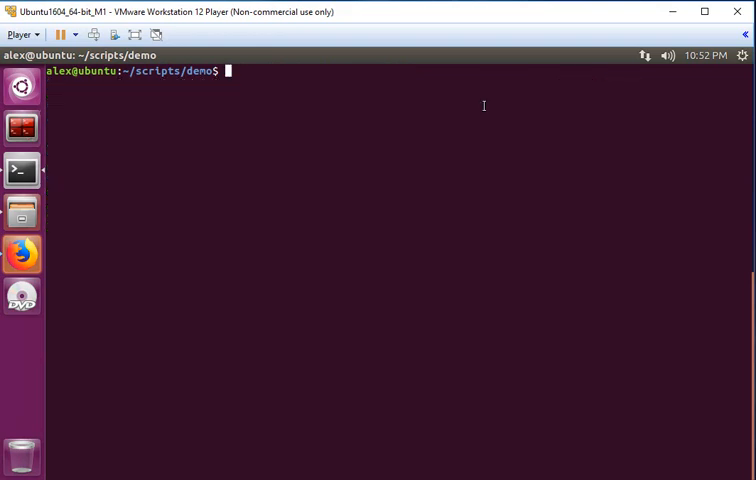
mouse_move(20, 170)
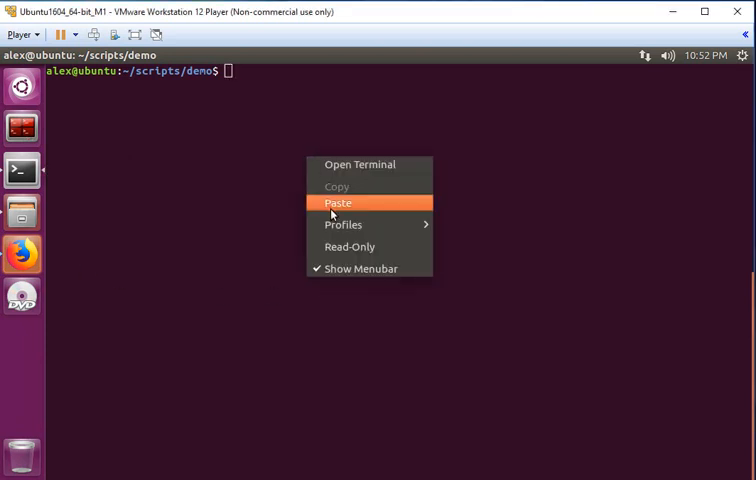
- Run the pasted lsof command edited to -n -i :3000, showing nodejs pid 16204 listening on 127.0.0.1:3000
click(338, 202)
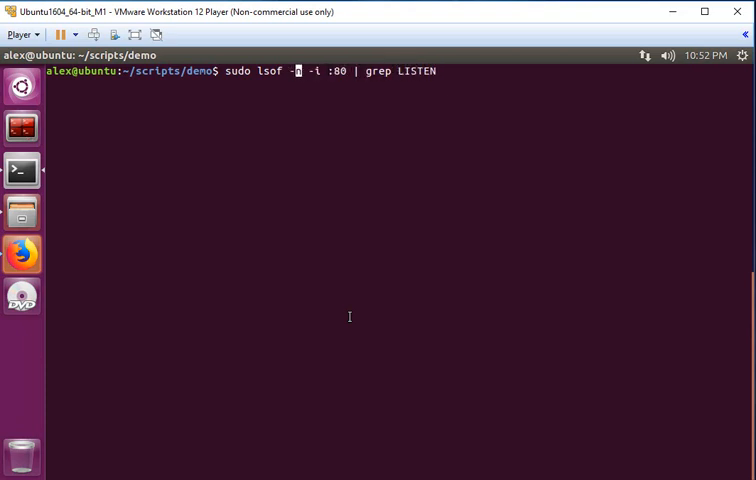
text(n)
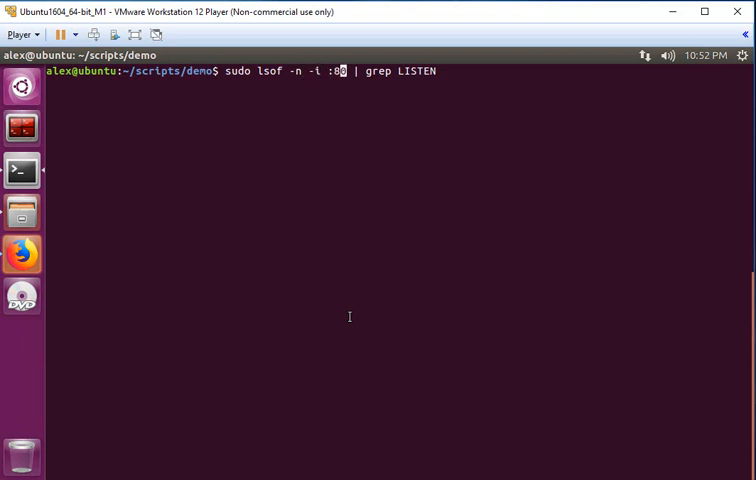
text(00)
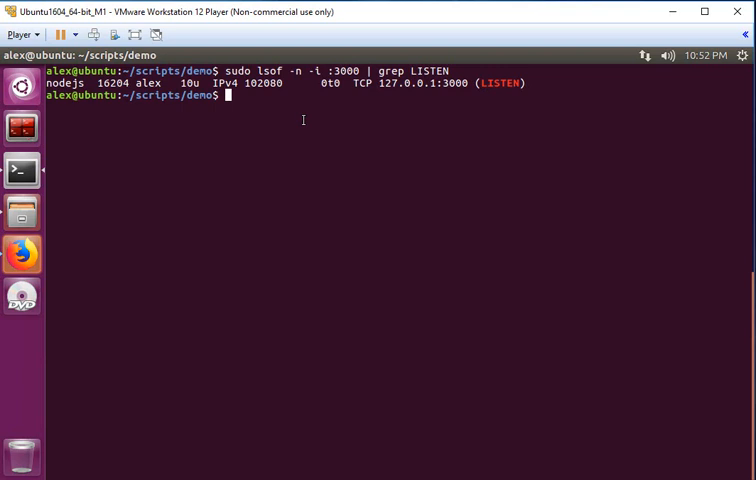
text(cd)
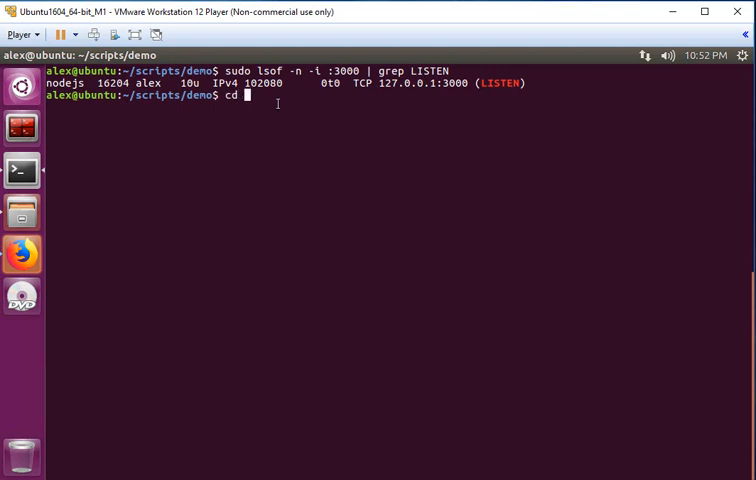